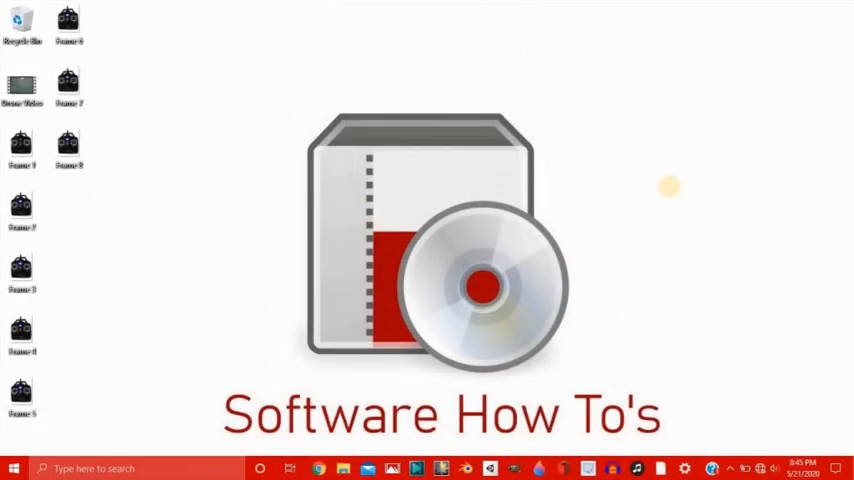
pyautogui.moveTo(671, 192)
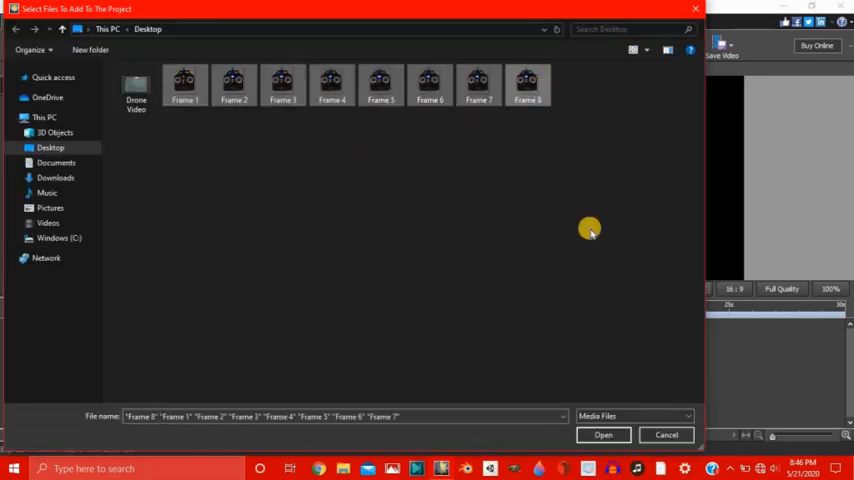
# - Import the Frame 1 to Frame 8 images from the Desktop as separate layers
pyautogui.click(603, 434)
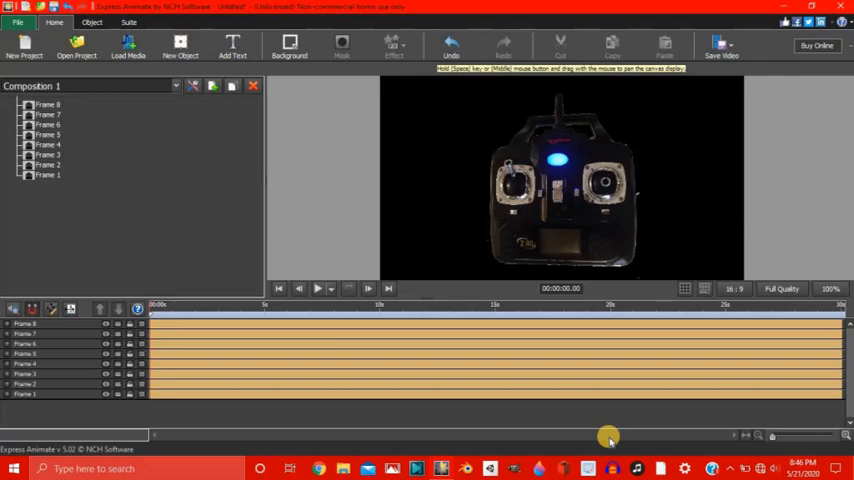
# - Zoom the timeline, trim all eight Frame clips to about one frame, and preview
pyautogui.click(48, 175)
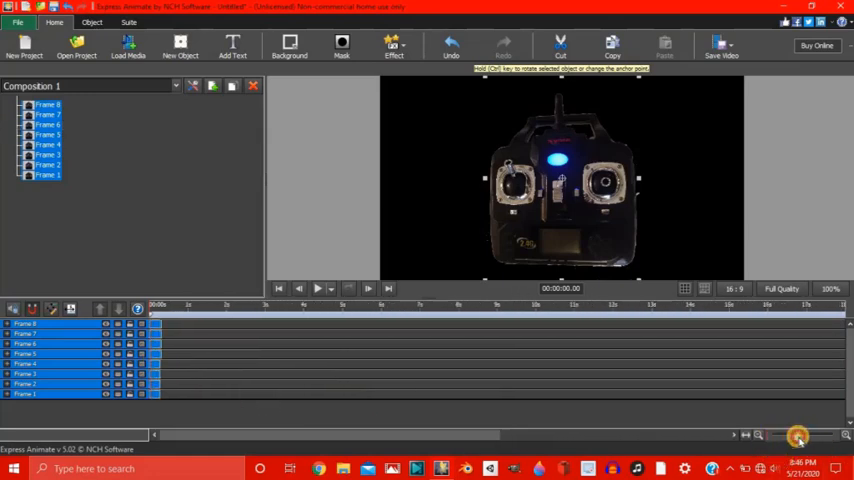
pyautogui.click(798, 434)
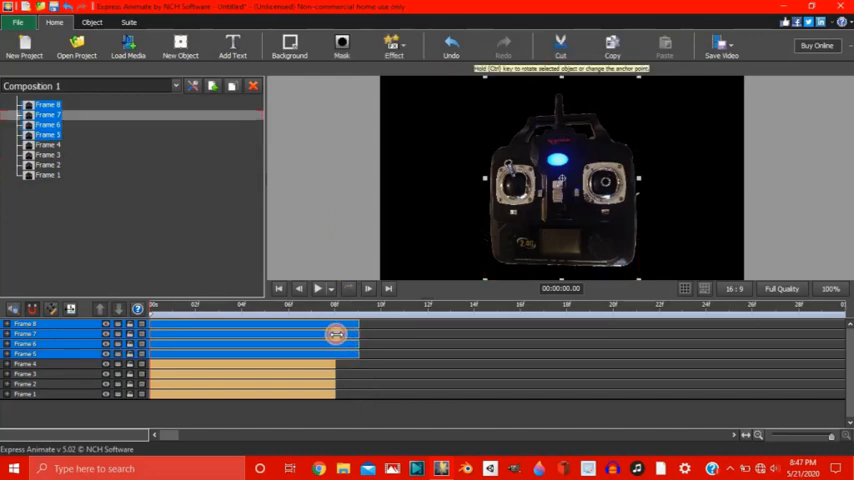
pyautogui.click(308, 383)
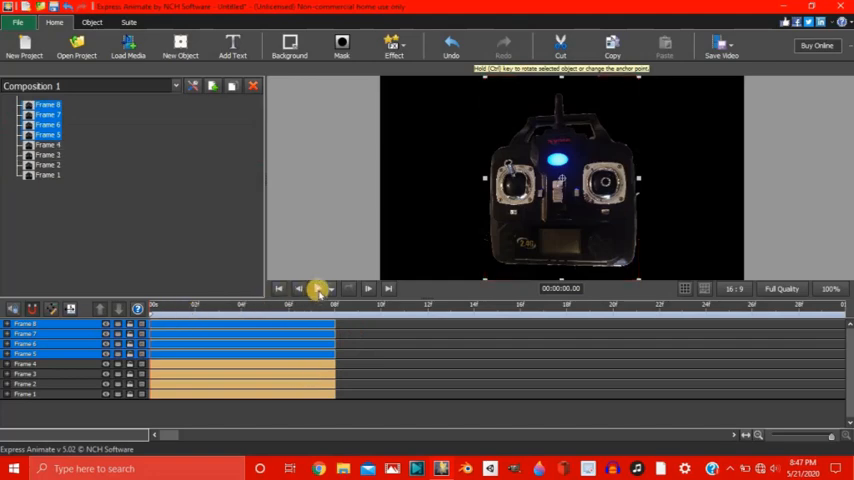
pyautogui.click(316, 289)
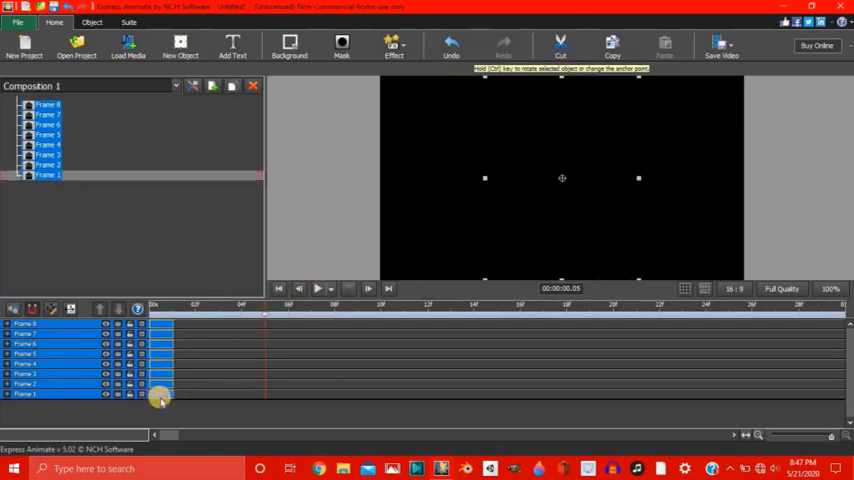
# - Stagger the Frame 1–8 clips into a staircase sequence and preview the controller animation
pyautogui.click(158, 393)
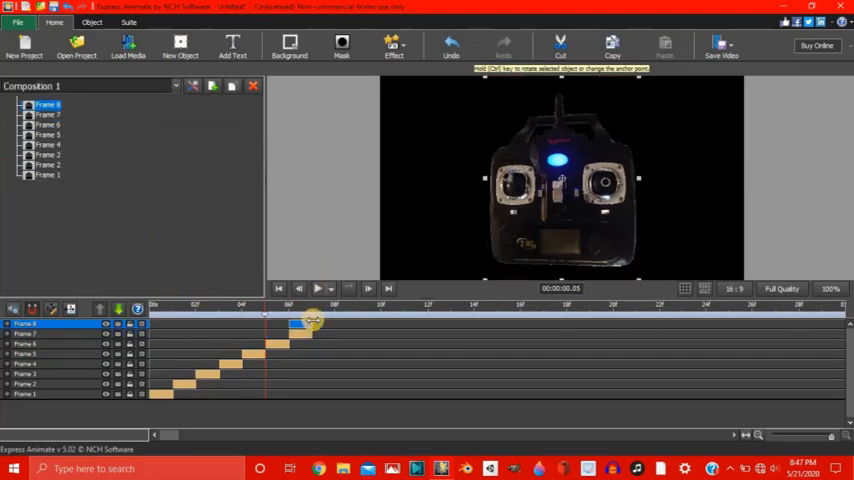
pyautogui.moveTo(298, 324); pyautogui.dragTo(323, 323)
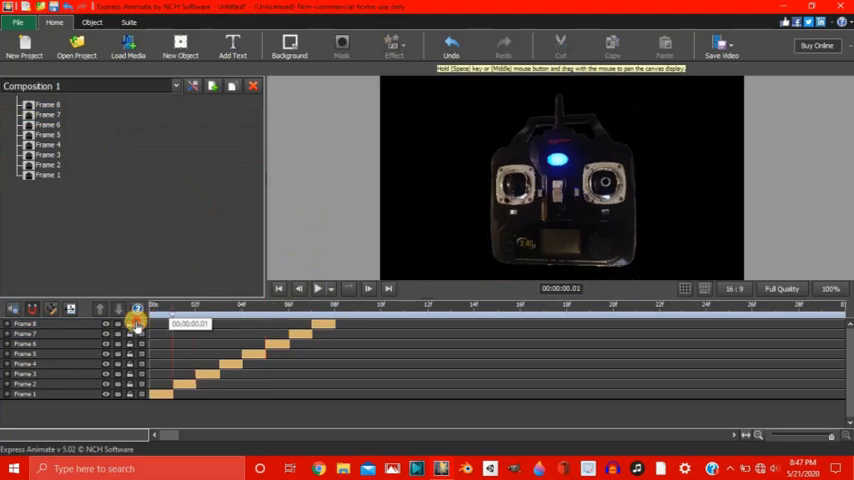
pyautogui.click(317, 289)
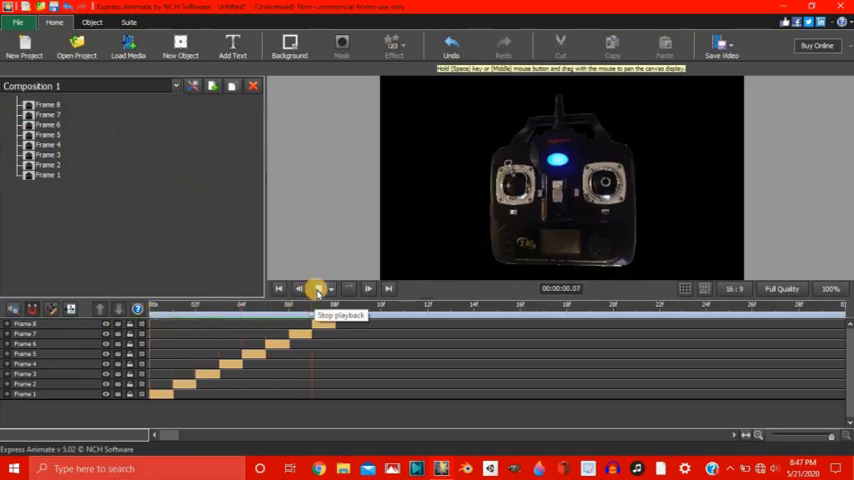
pyautogui.click(314, 289)
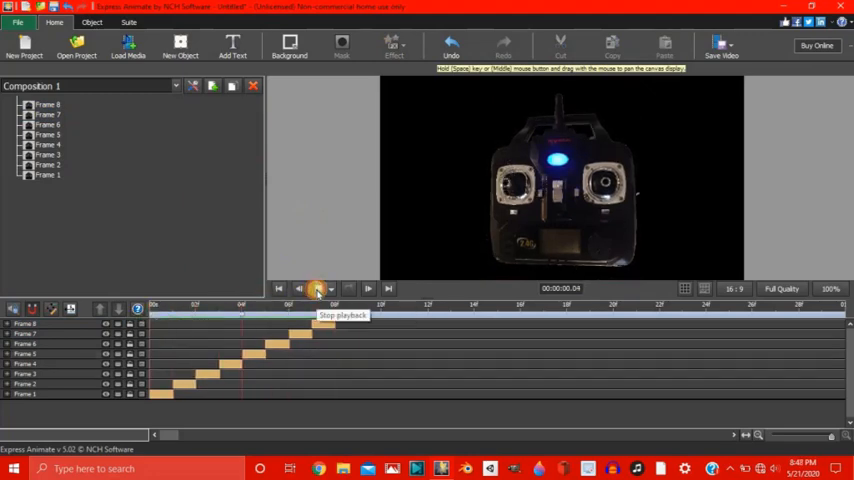
pyautogui.click(318, 289)
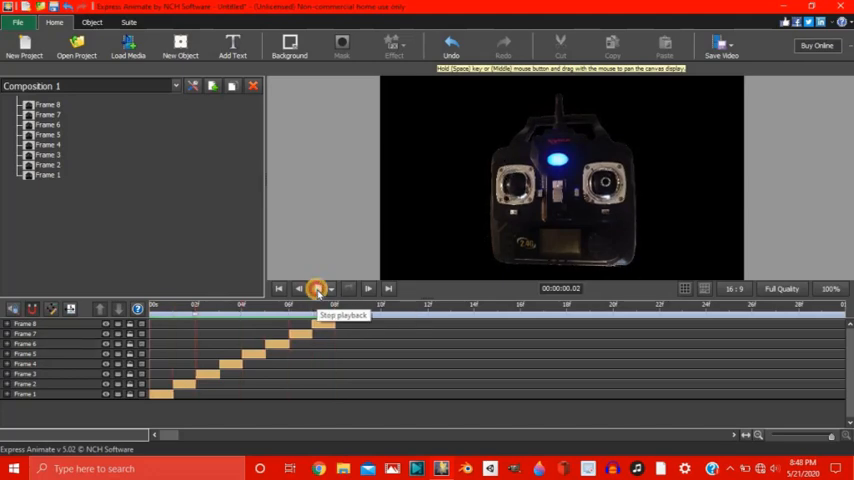
pyautogui.click(317, 288)
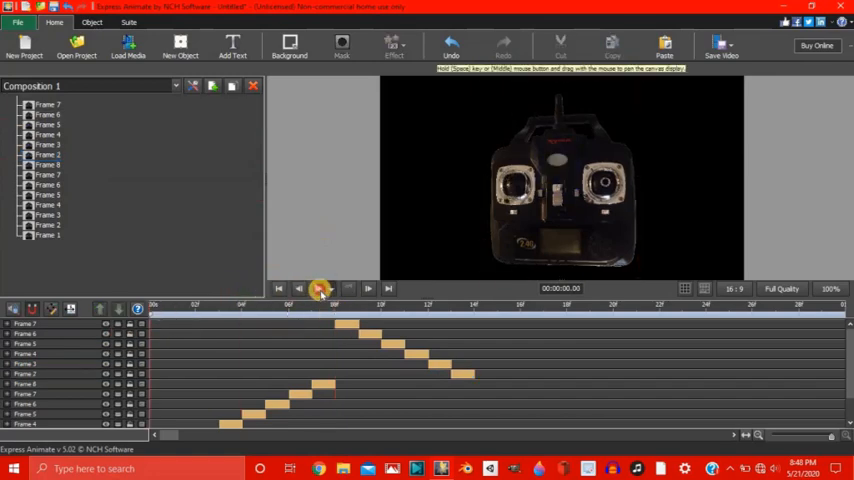
# - Preview the extended back-and-forth animation with reversed Frame 7–2 copies after Frame 8
pyautogui.click(320, 289)
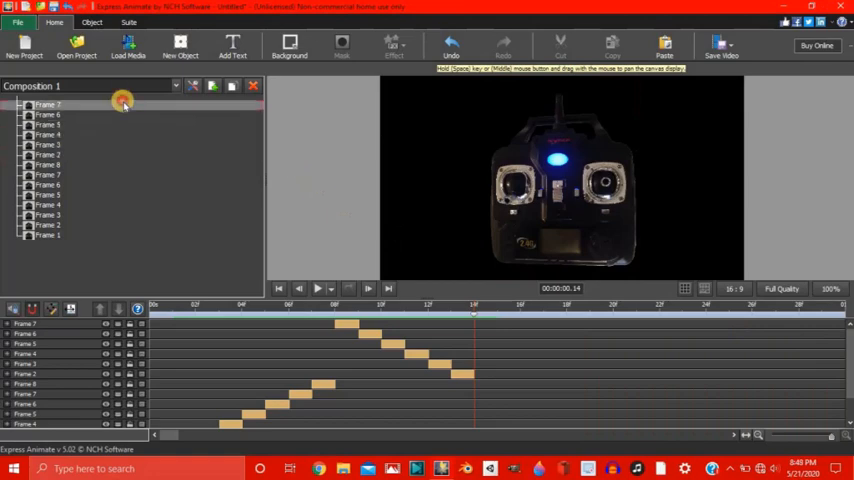
# - Assign the copied Frames 6, 5, 4 and 3 to the top Frame 7 copy as parent
pyautogui.click(48, 114)
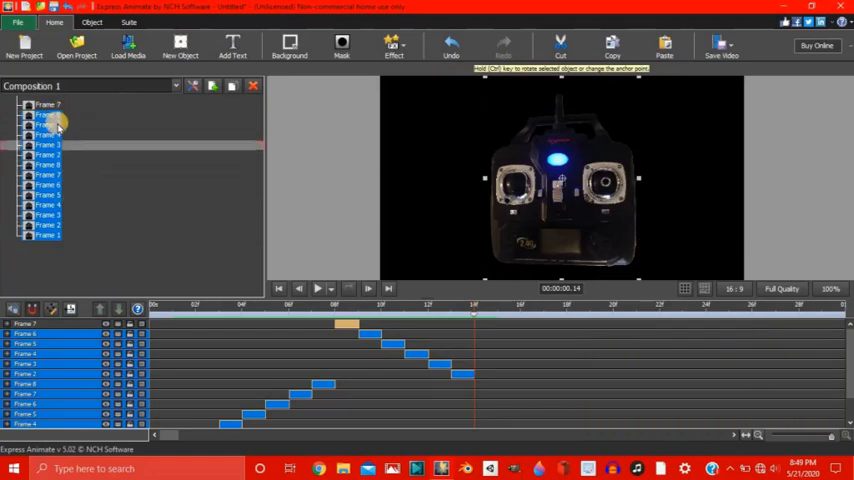
pyautogui.click(48, 104)
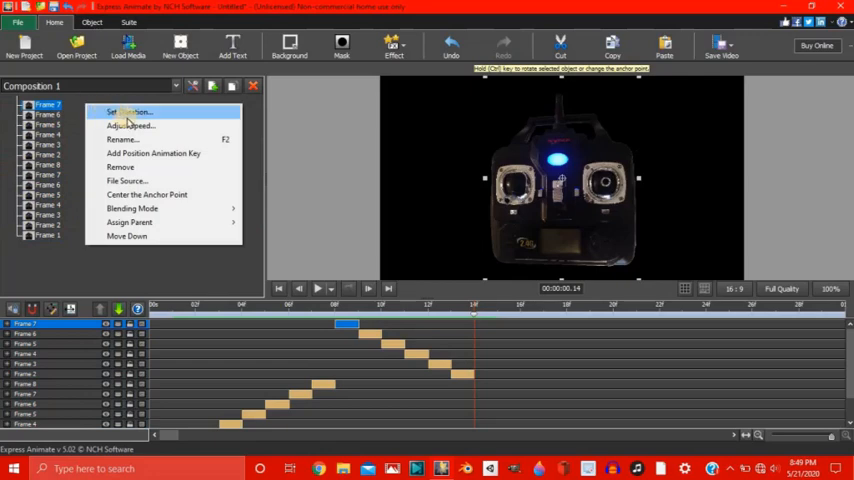
pyautogui.moveTo(130, 221)
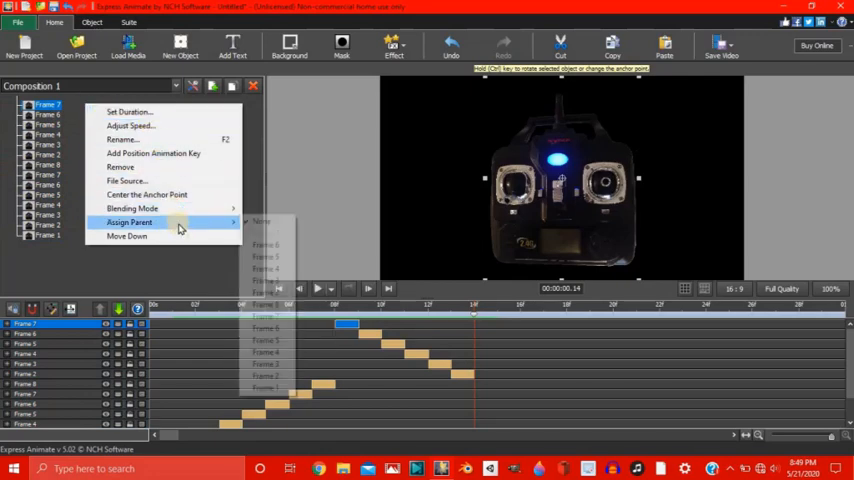
pyautogui.click(129, 222)
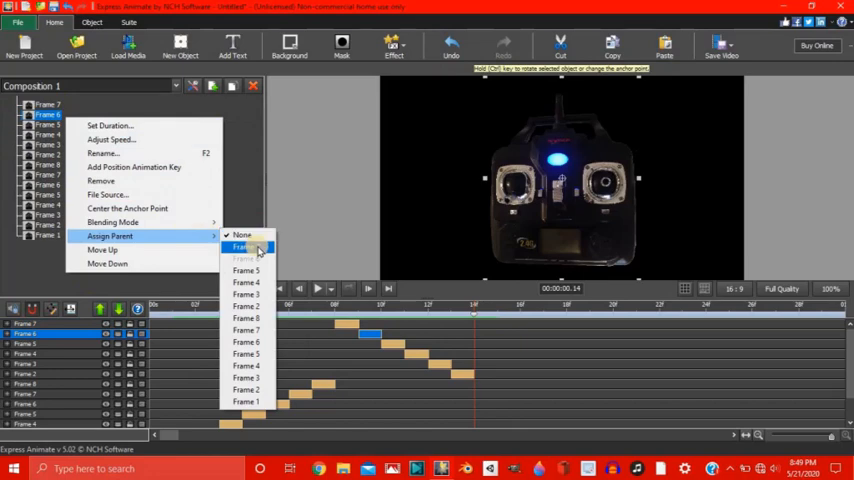
pyautogui.click(245, 247)
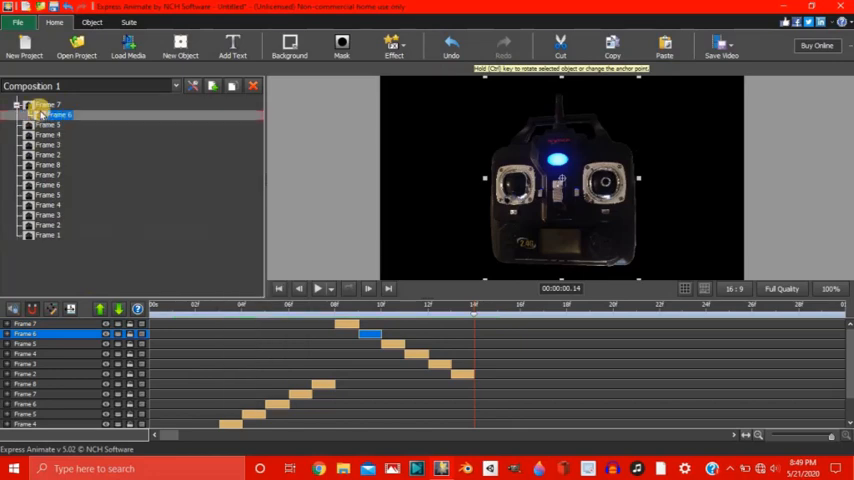
pyautogui.click(50, 125)
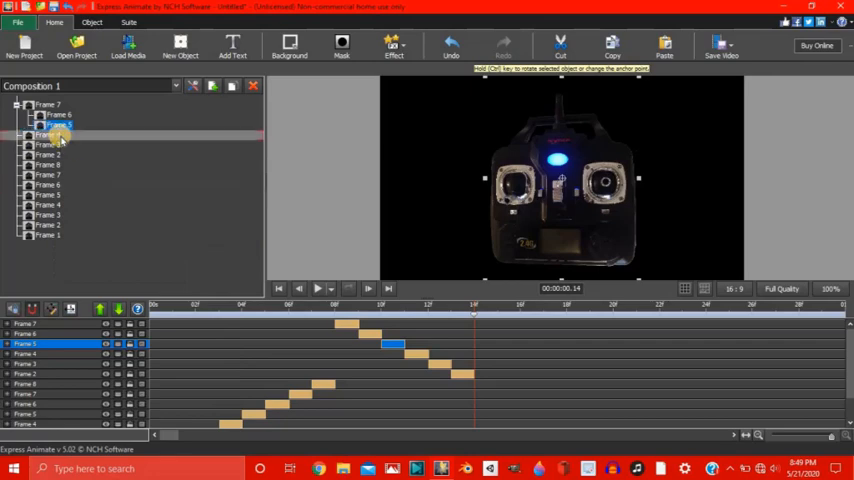
pyautogui.rightClick(55, 135)
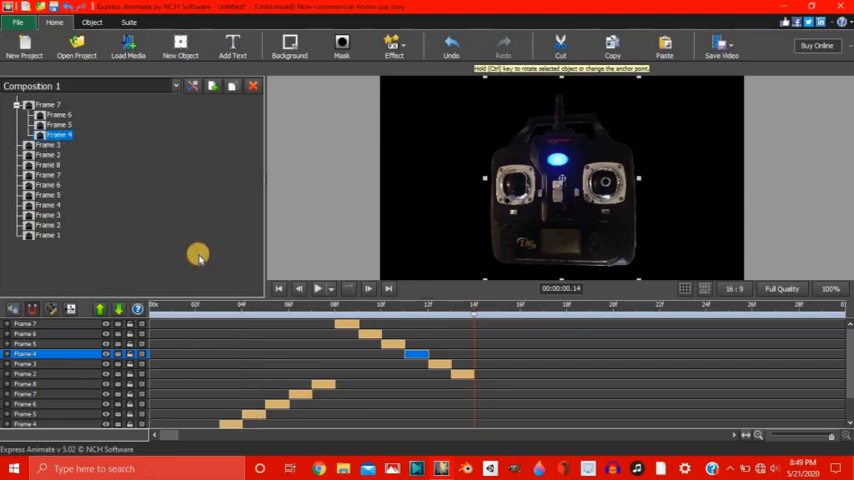
pyautogui.rightClick(45, 145)
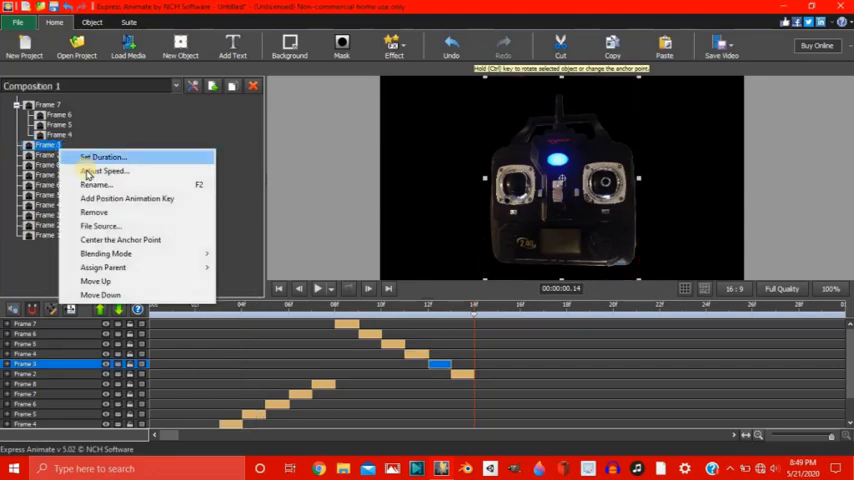
pyautogui.click(103, 267)
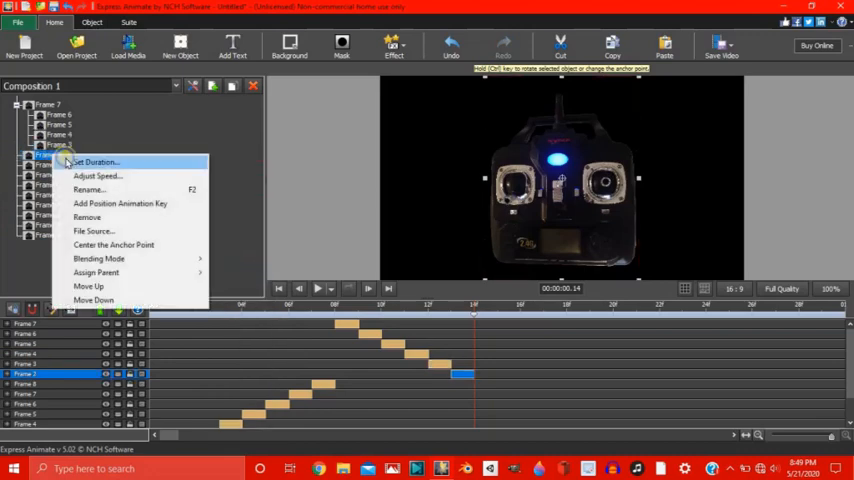
pyautogui.moveTo(150, 272)
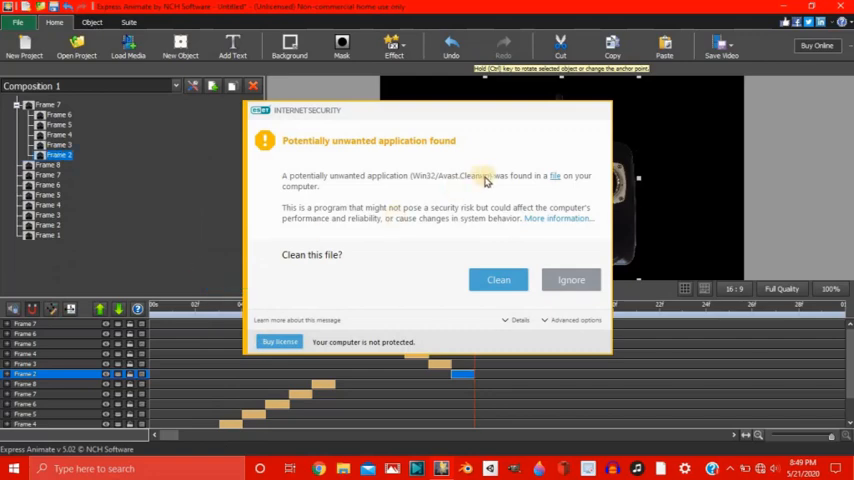
pyautogui.moveTo(500, 242)
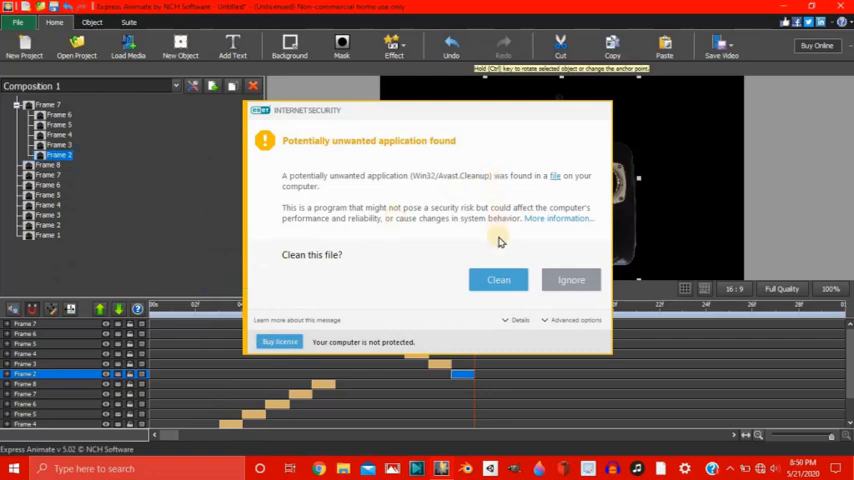
pyautogui.moveTo(498, 241)
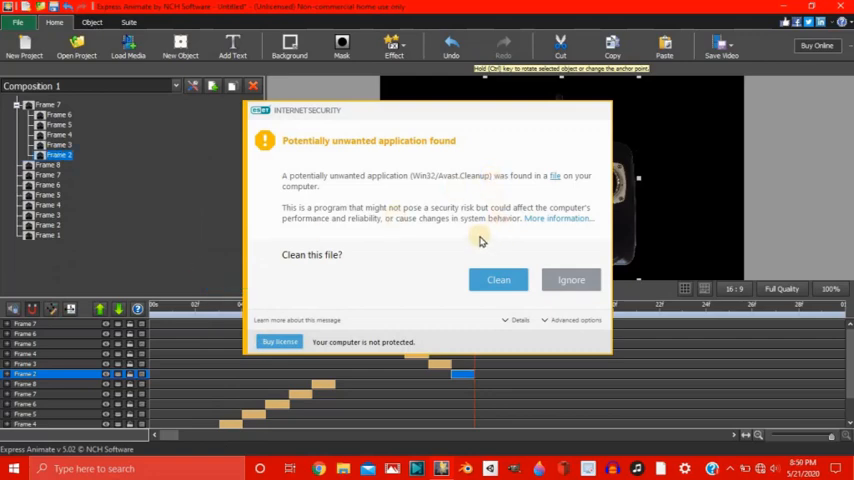
pyautogui.moveTo(670, 345)
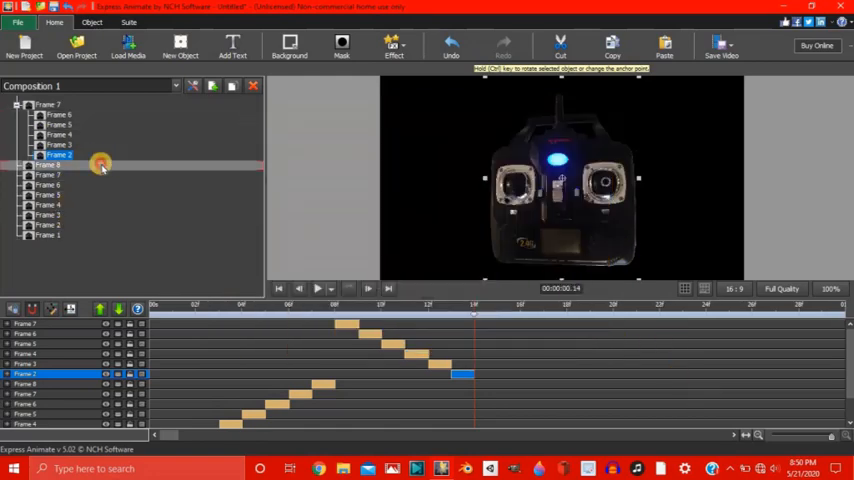
# - Use Assign Parent to nest the loose Frame 5, 3 and 2 layers under Frame 7
pyautogui.rightClick(100, 165)
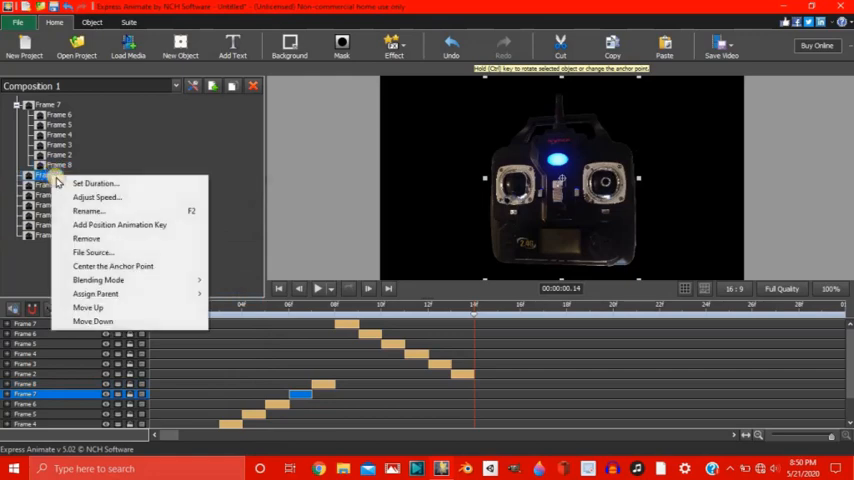
pyautogui.click(95, 293)
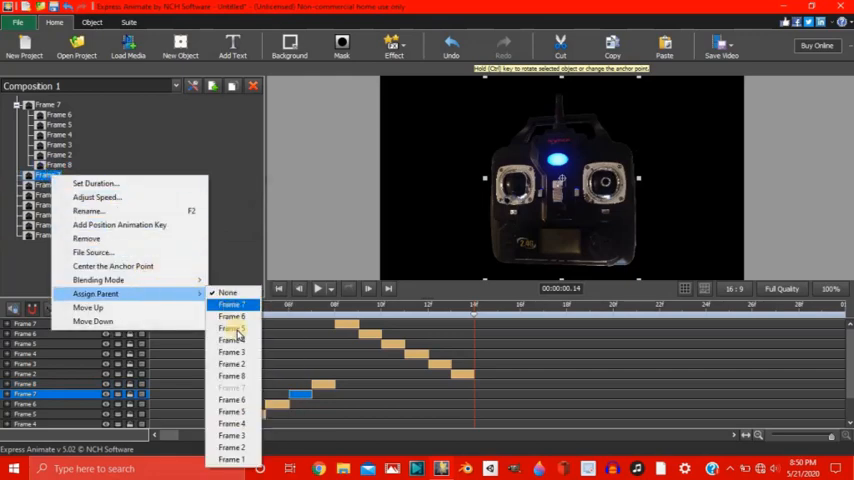
pyautogui.moveTo(230, 316)
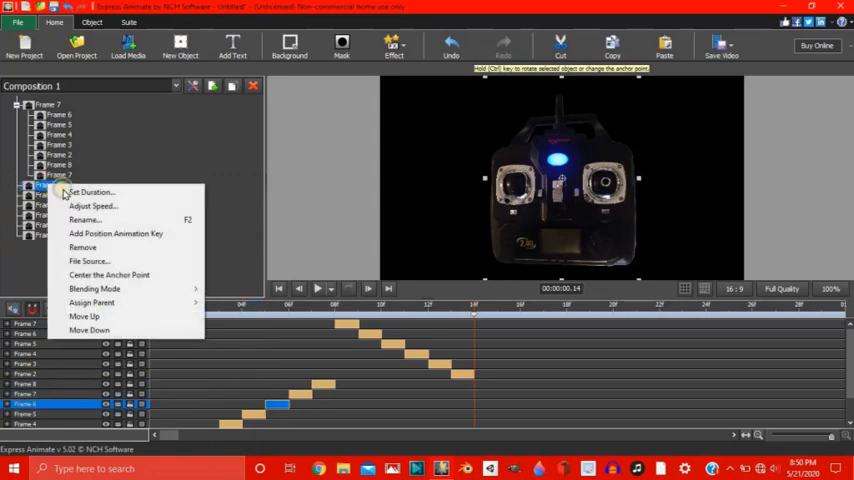
pyautogui.moveTo(94, 289)
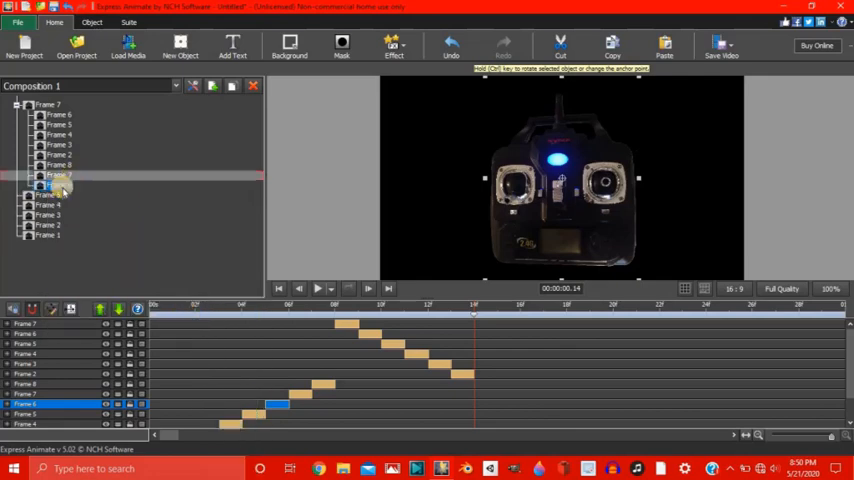
pyautogui.rightClick(55, 188)
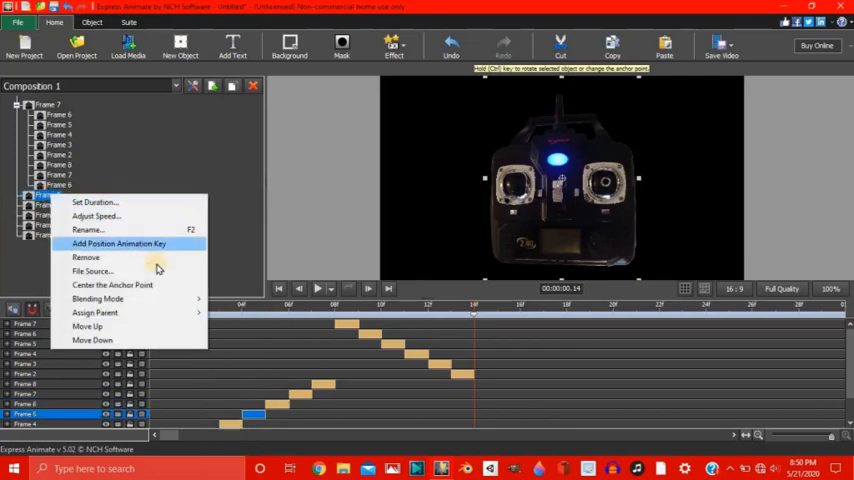
pyautogui.click(95, 312)
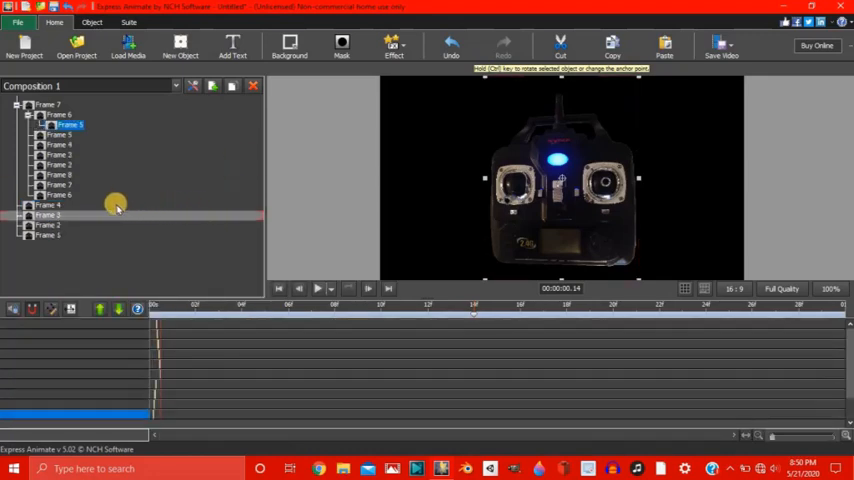
pyautogui.rightClick(48, 195)
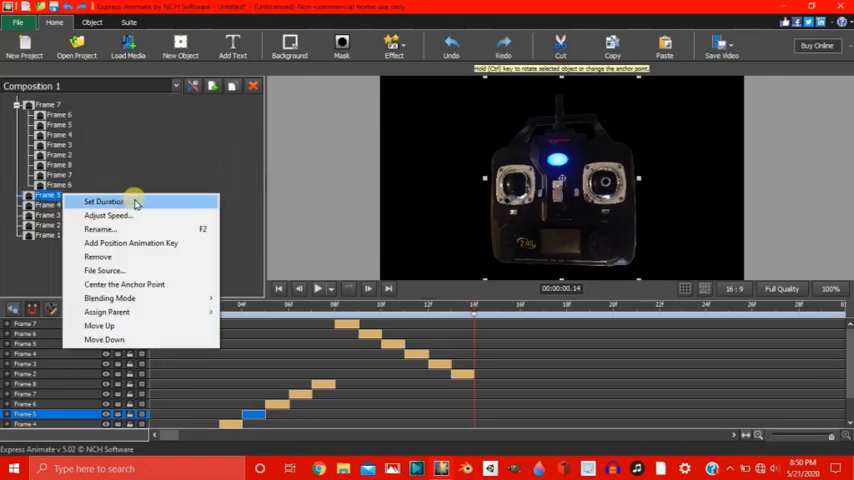
pyautogui.click(107, 312)
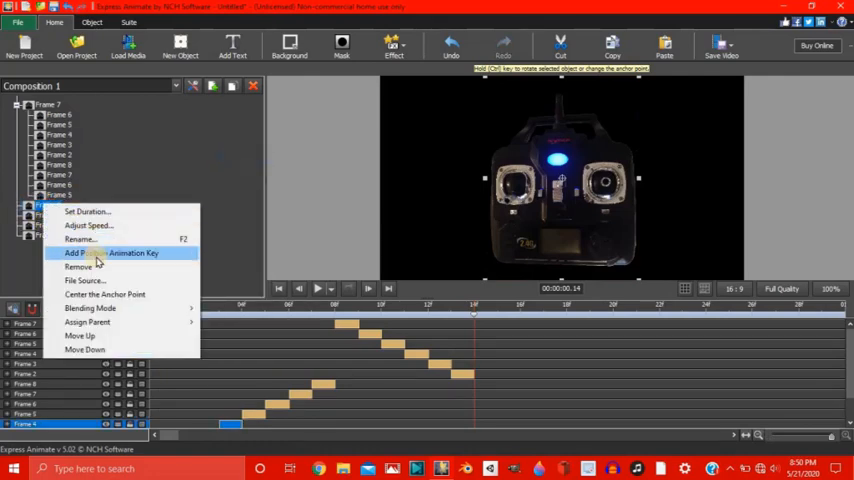
pyautogui.click(88, 322)
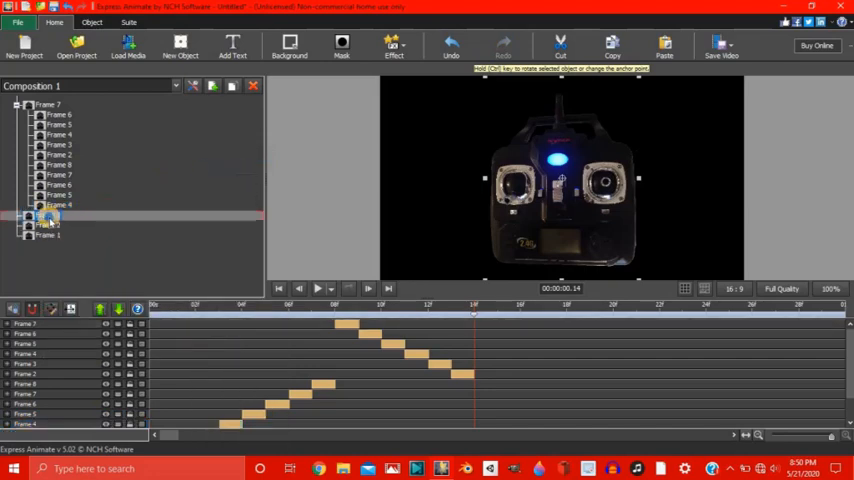
pyautogui.rightClick(50, 217)
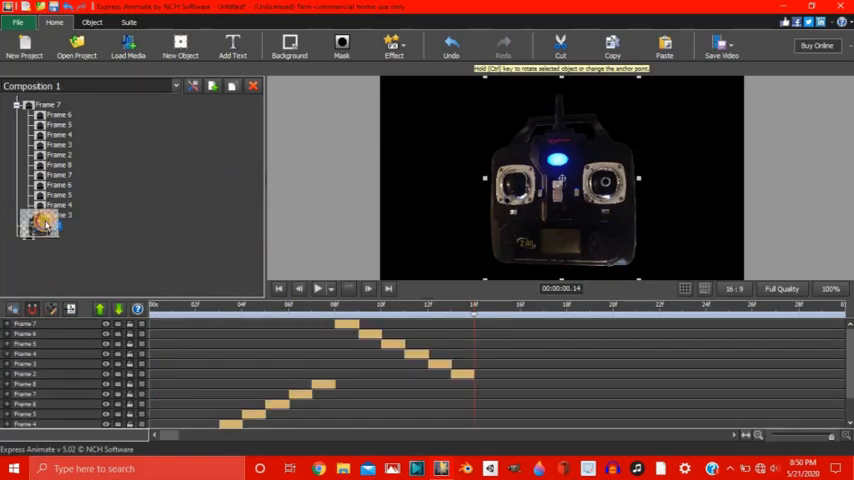
pyautogui.rightClick(40, 222)
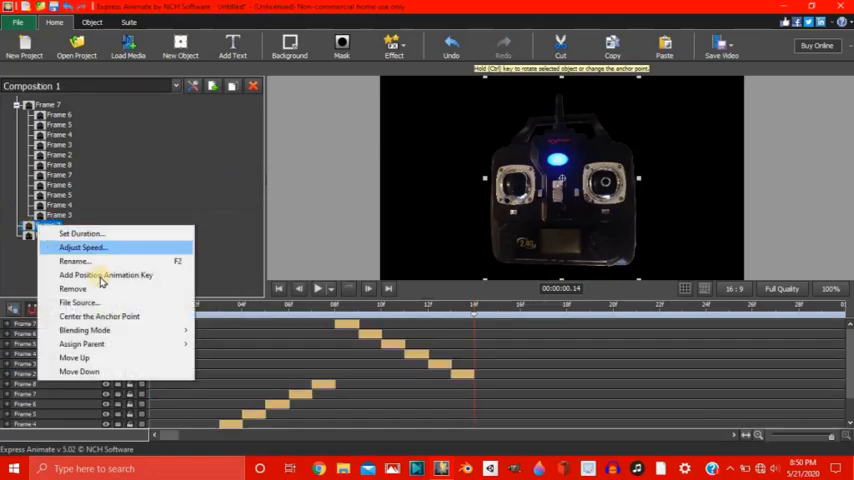
pyautogui.click(82, 343)
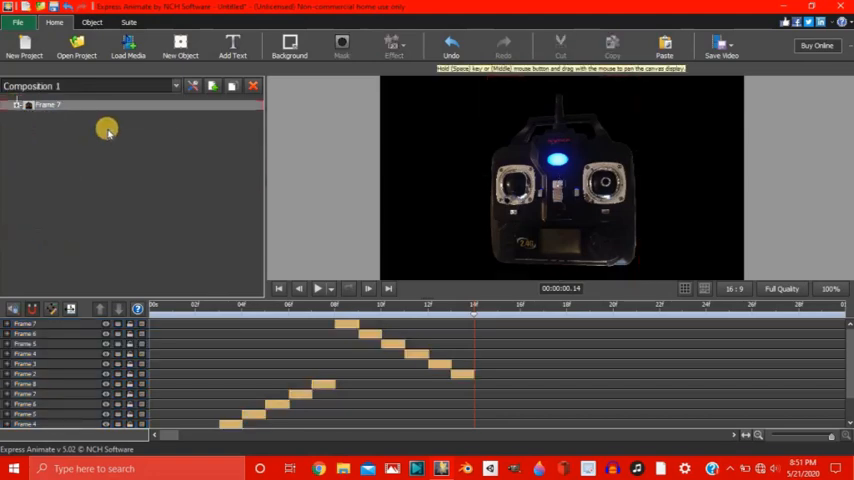
pyautogui.moveTo(18, 160)
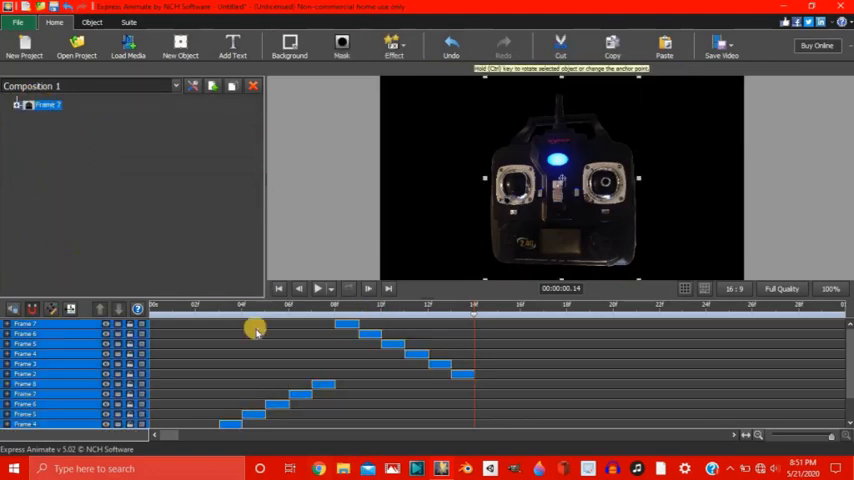
pyautogui.moveTo(63, 120)
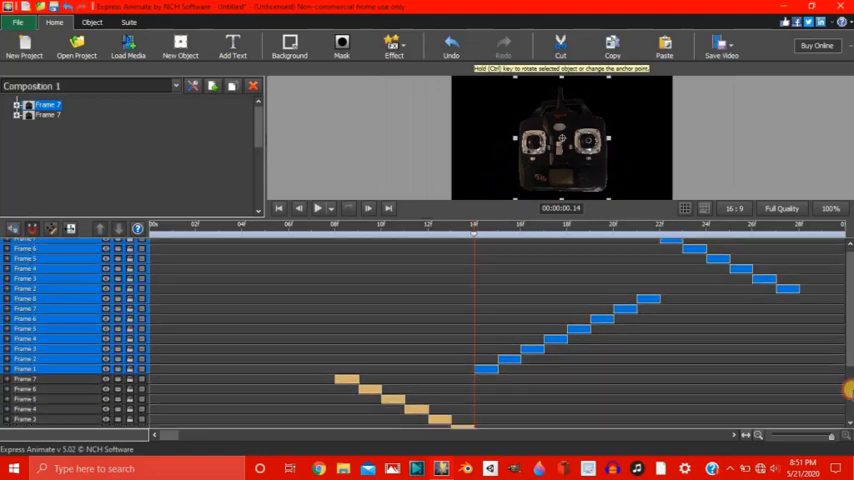
# - Drag the two pasted Frame 7 groups later on the timeline so the animation repeats
pyautogui.scroll(-3)
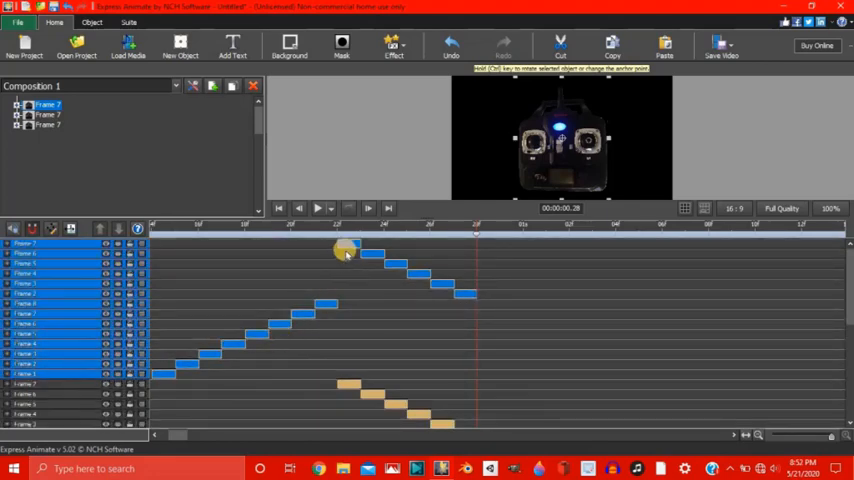
pyautogui.moveTo(345, 250); pyautogui.dragTo(595, 253)
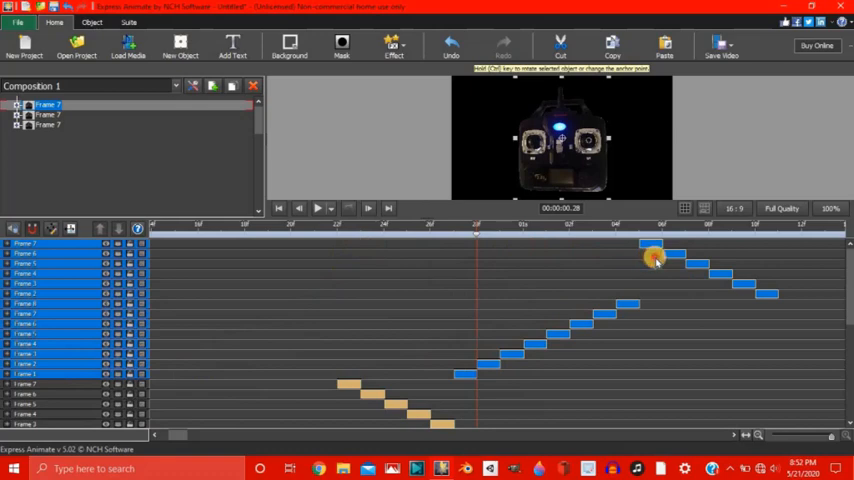
pyautogui.moveTo(655, 260); pyautogui.dragTo(775, 288)
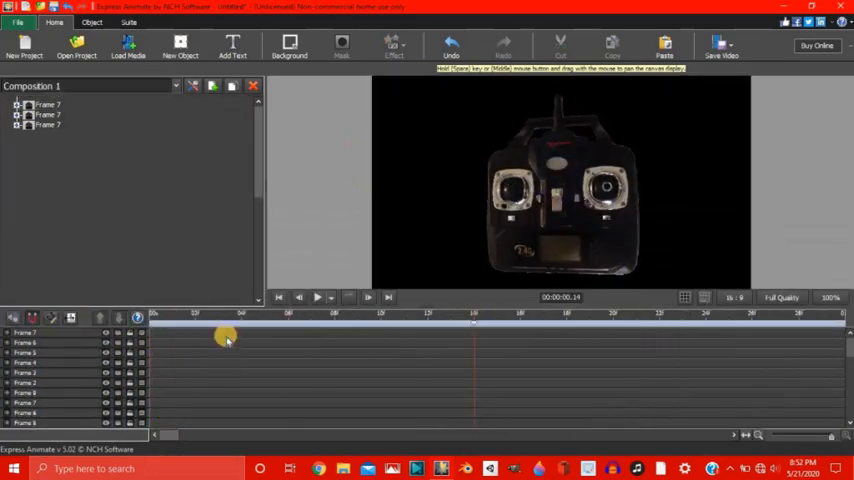
pyautogui.click(299, 297)
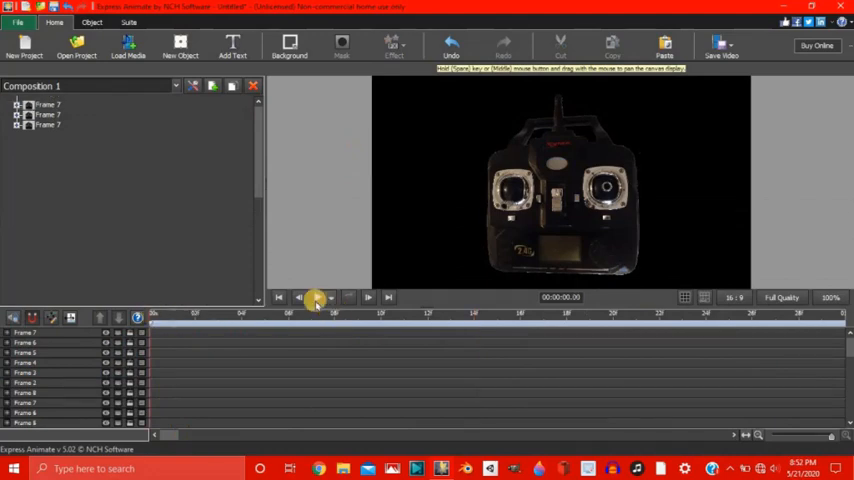
pyautogui.click(313, 297)
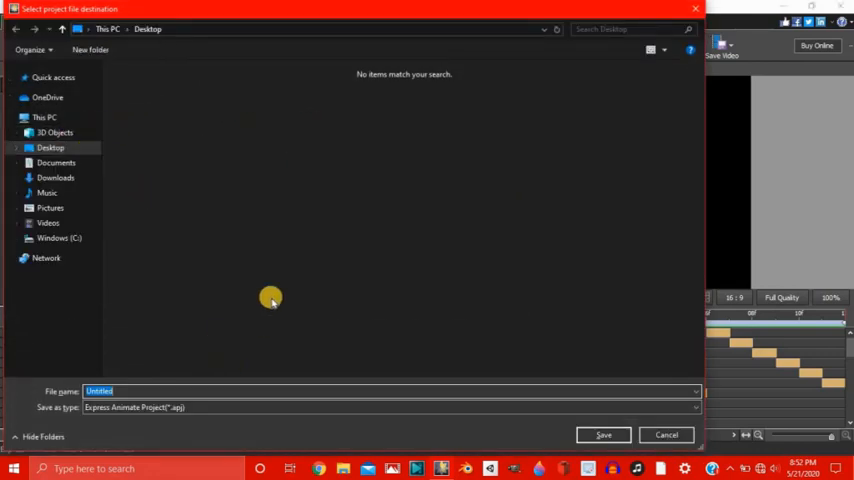
# - Save the project file on the Desktop under the name 'Drone Animation'
pyautogui.write('Drone Anim')
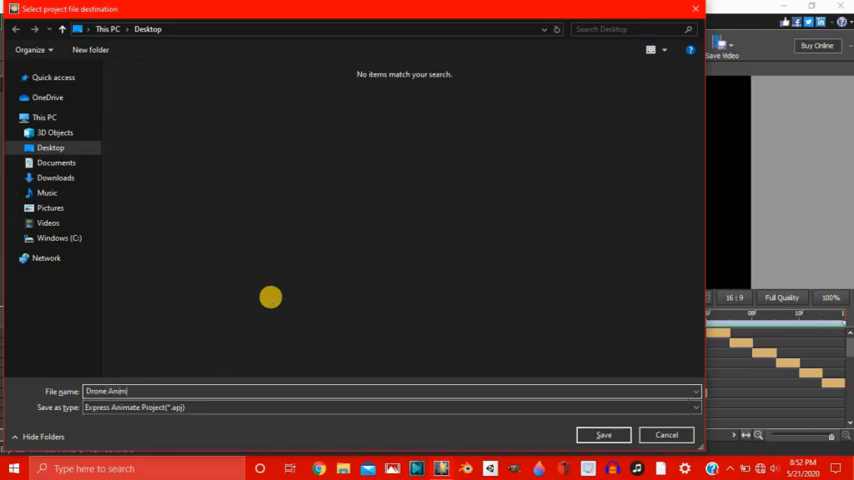
pyautogui.write('ation')
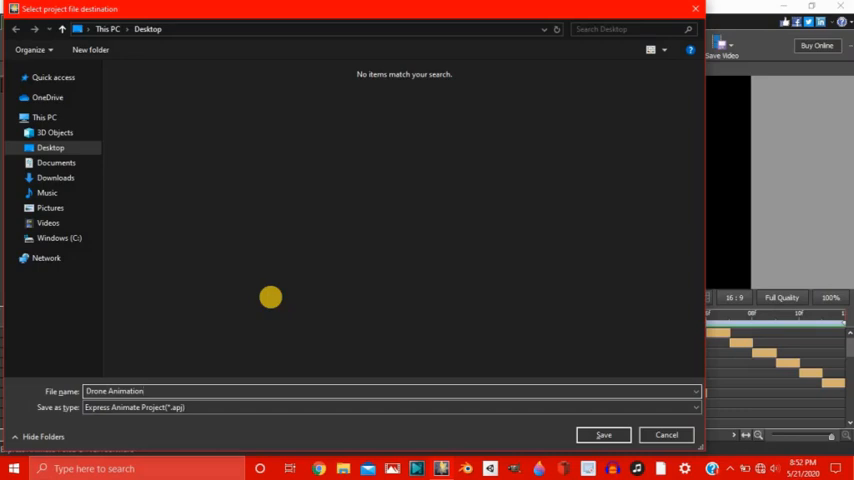
pyautogui.click(603, 434)
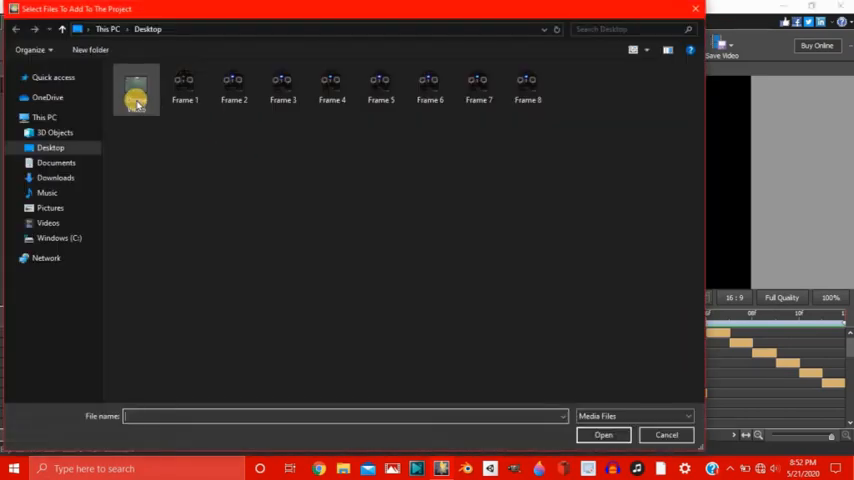
# - Load the Drone Video file from the Desktop as a new layer with soundtrack
pyautogui.click(603, 434)
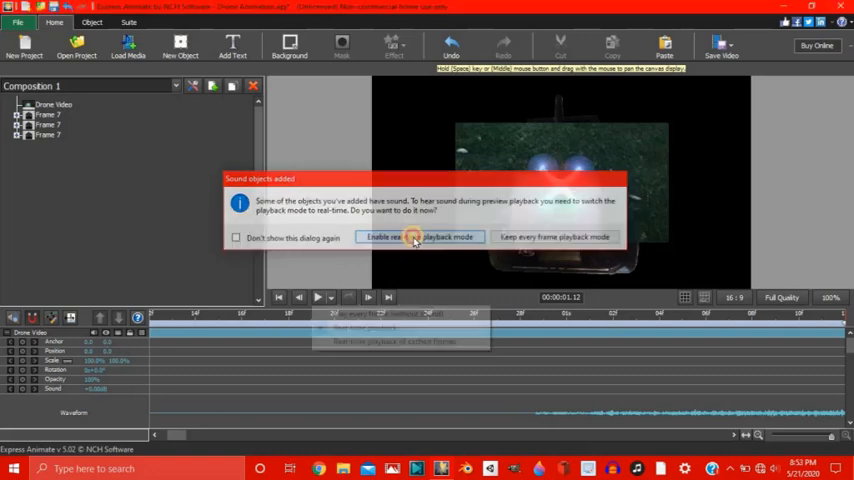
# - Enable real-time sound playback and move Drone Video to the bottom of the layer stack
pyautogui.click(418, 237)
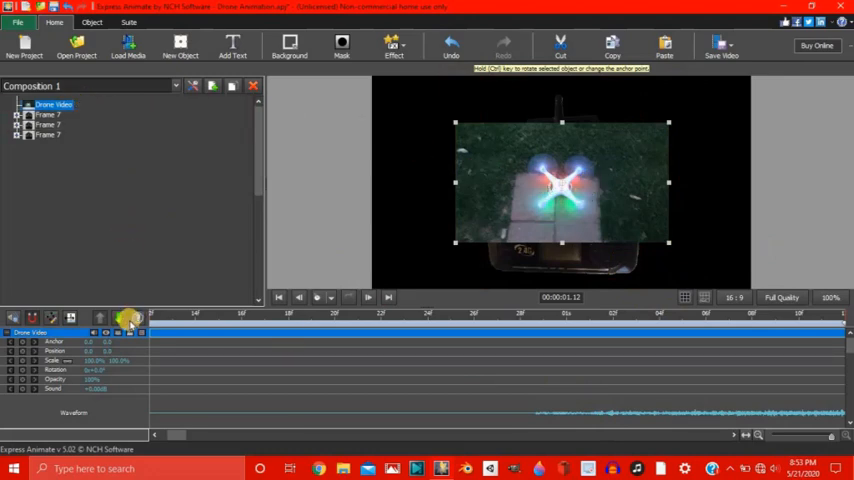
pyautogui.moveTo(119, 318)
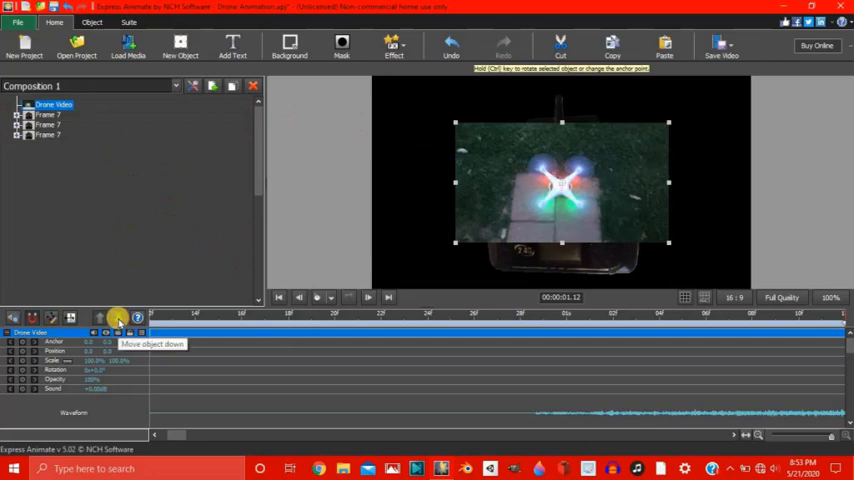
pyautogui.click(118, 318)
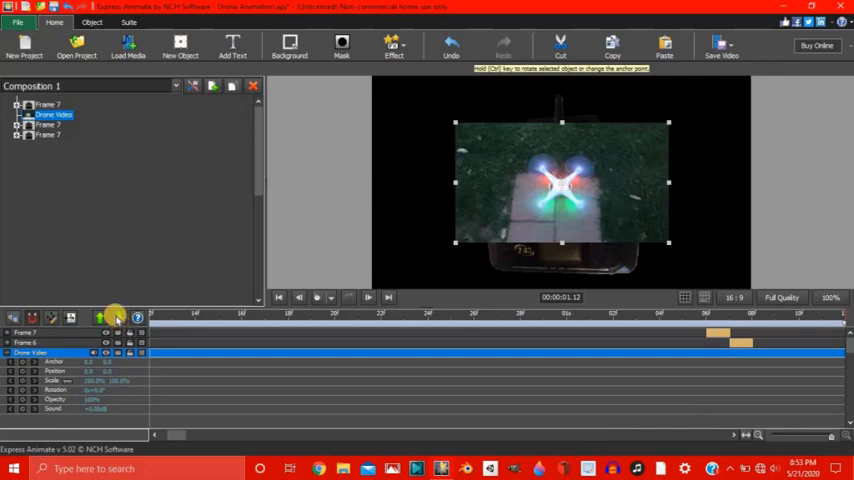
pyautogui.click(100, 318)
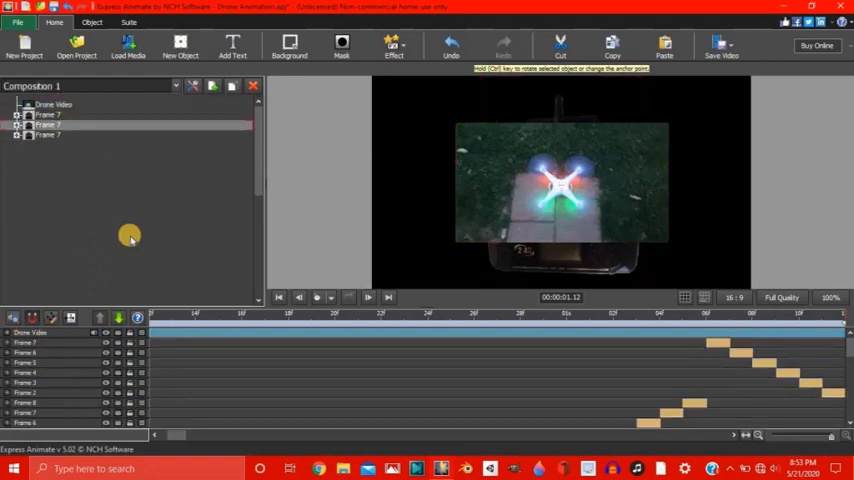
pyautogui.click(54, 104)
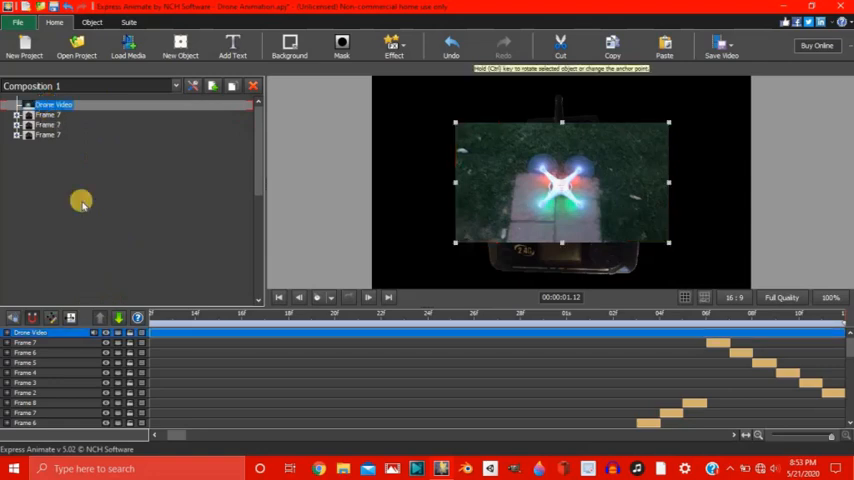
pyautogui.moveTo(240, 162)
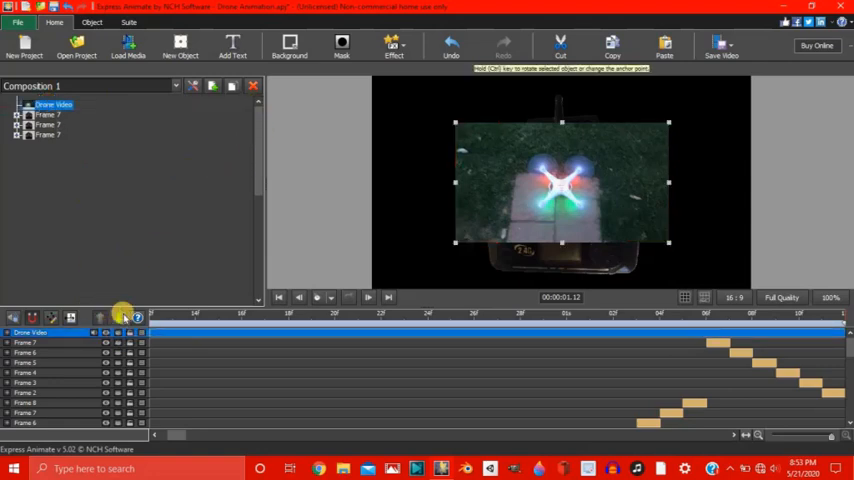
pyautogui.click(119, 318)
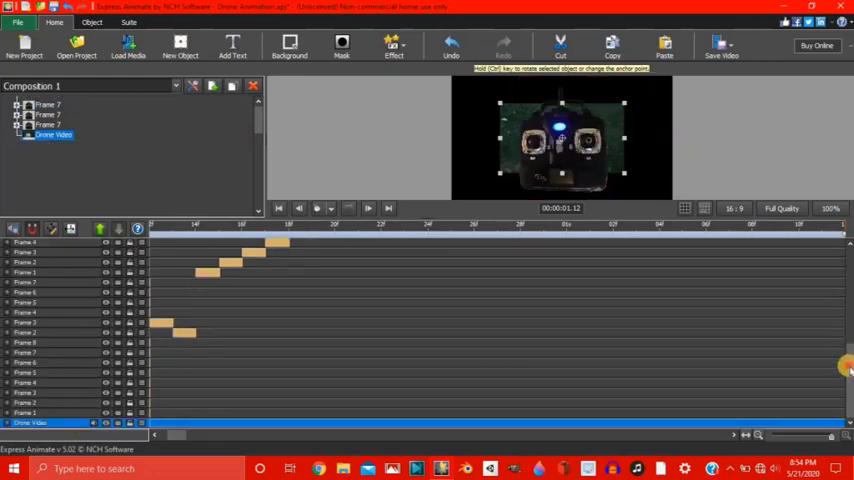
# - Drag the Frame 7 controller groups into the lower-left corner of the drone footage
pyautogui.scroll(-3)
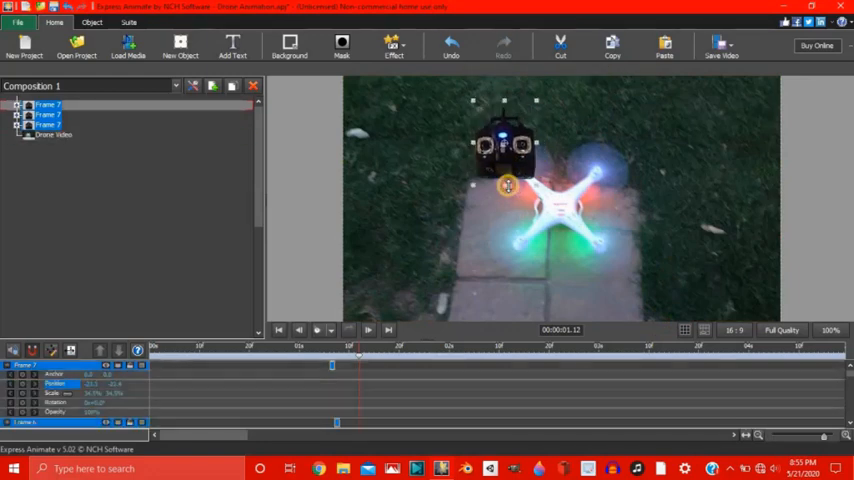
pyautogui.moveTo(508, 186); pyautogui.dragTo(551, 301)
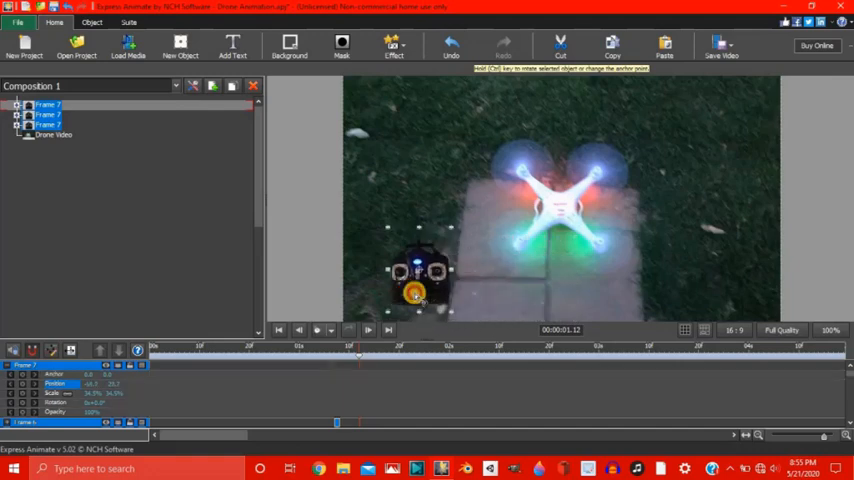
pyautogui.moveTo(415, 273); pyautogui.dragTo(390, 275)
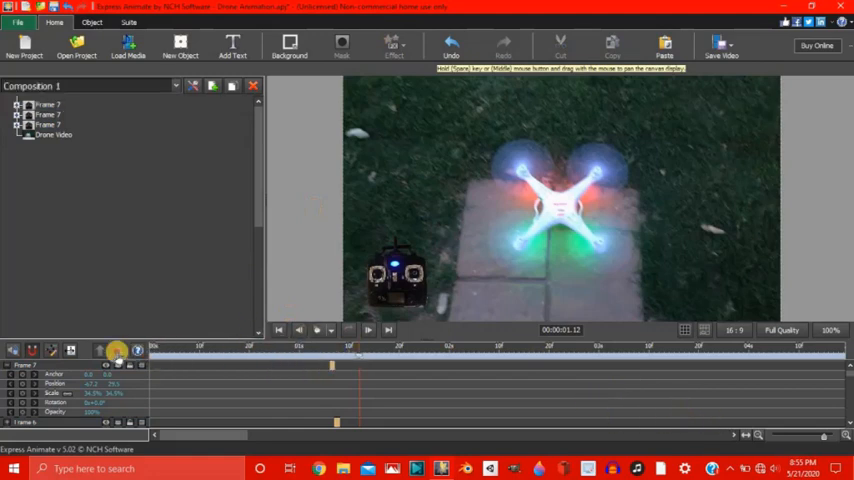
# - Set the composition duration to Fit objects duration, then open the Drone Video layer's properties
pyautogui.click(117, 350)
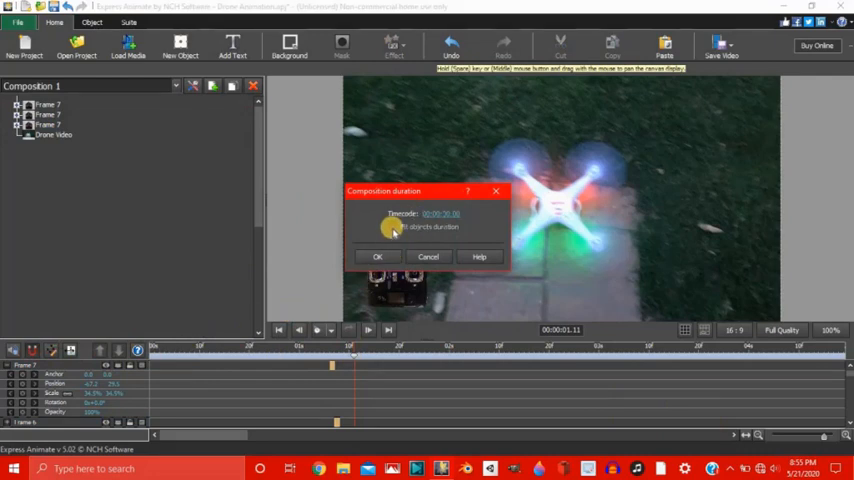
pyautogui.click(393, 226)
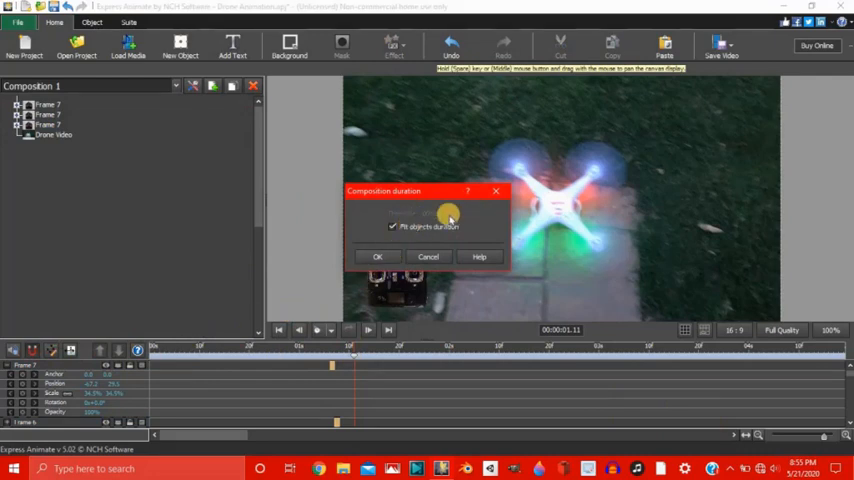
pyautogui.click(377, 256)
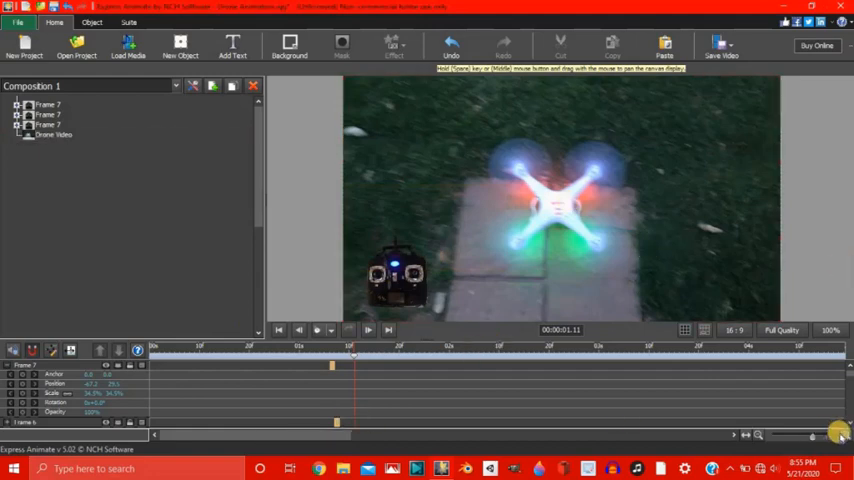
pyautogui.moveTo(230, 403)
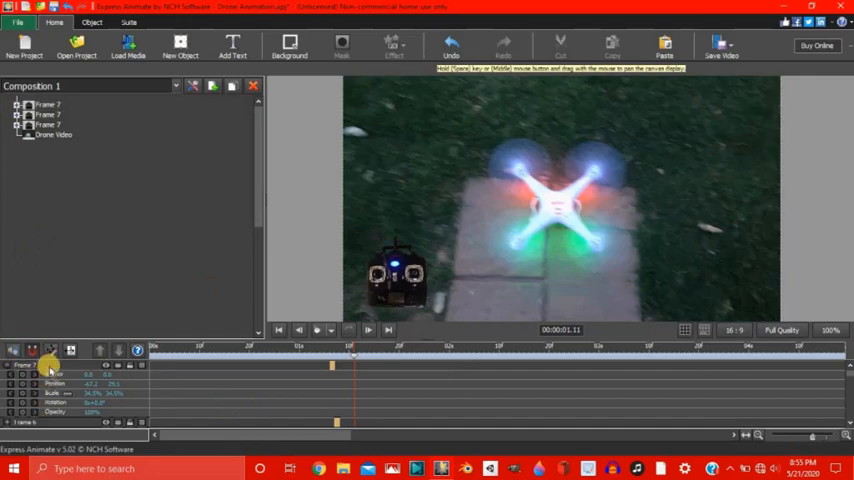
pyautogui.click(45, 364)
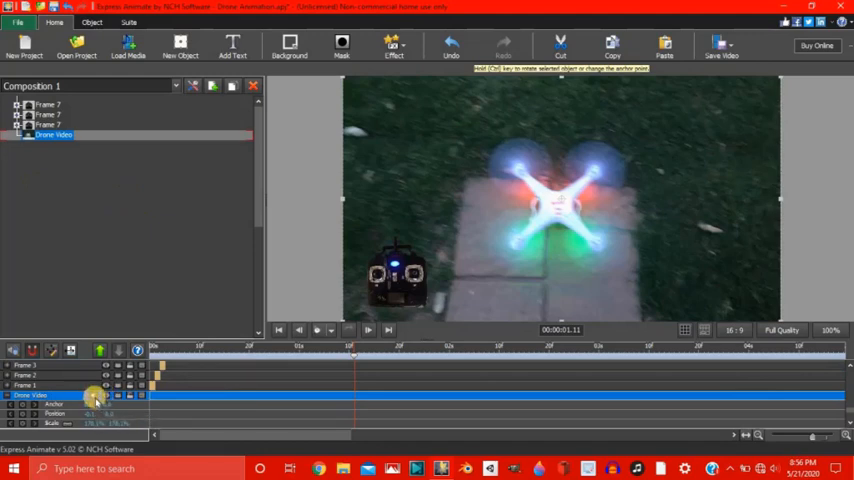
pyautogui.moveTo(117, 395)
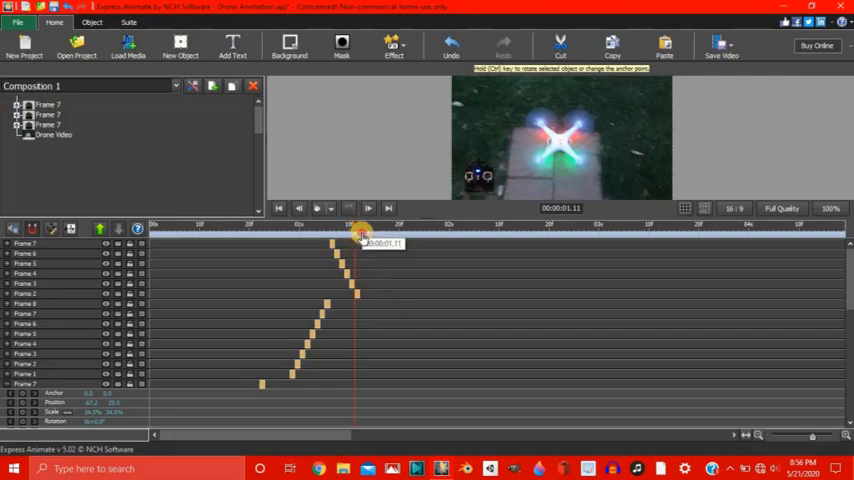
pyautogui.moveTo(358, 228); pyautogui.dragTo(210, 228)
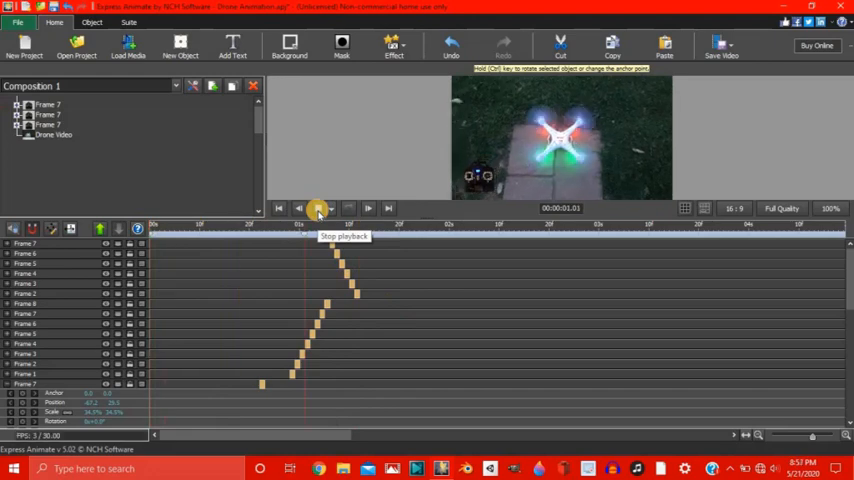
pyautogui.click(318, 208)
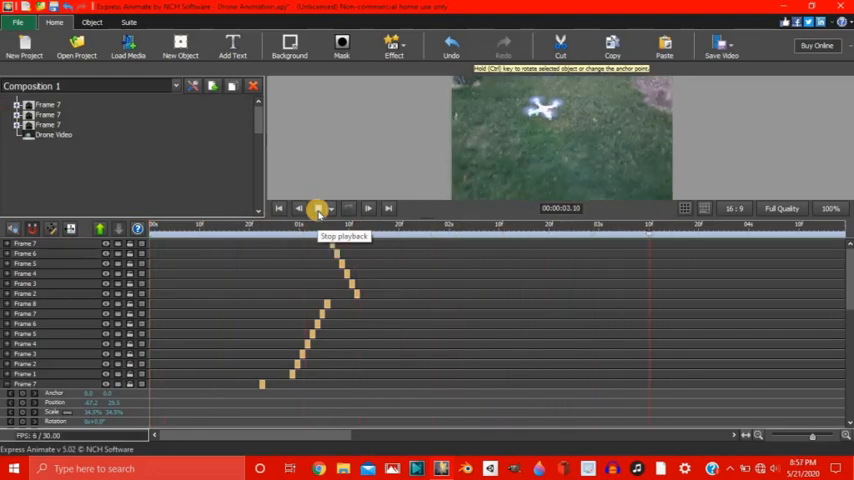
pyautogui.click(316, 208)
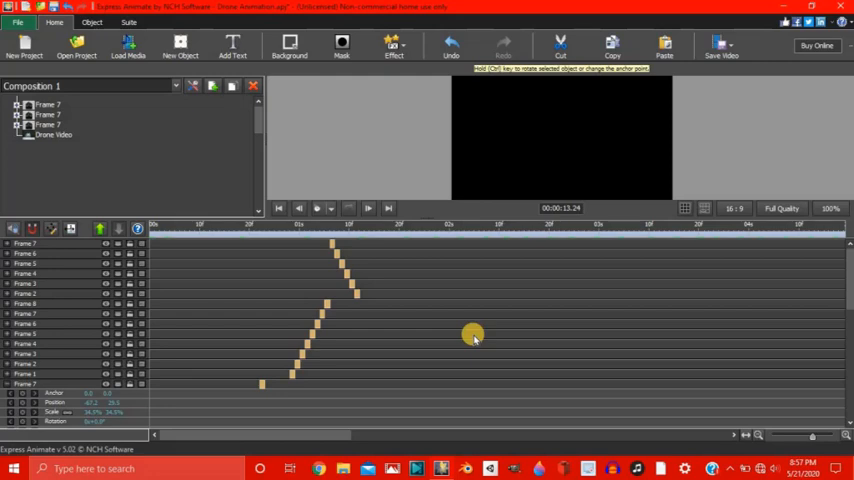
pyautogui.moveTo(307, 435)
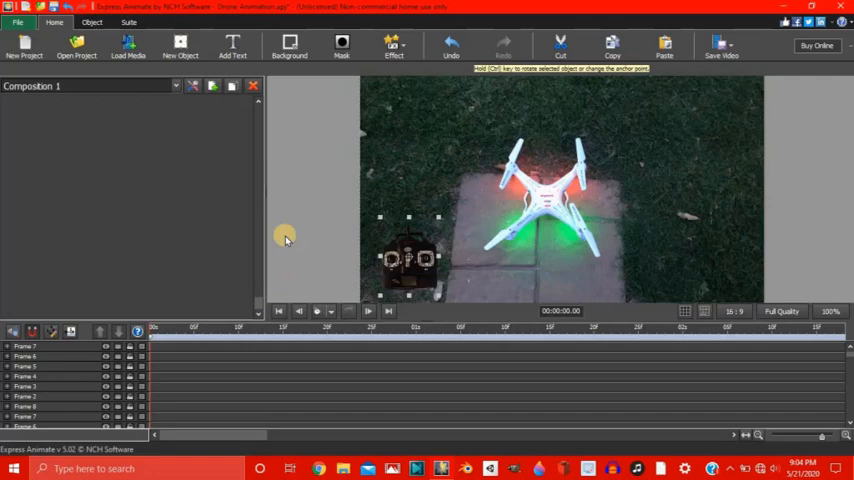
pyautogui.moveTo(257, 267)
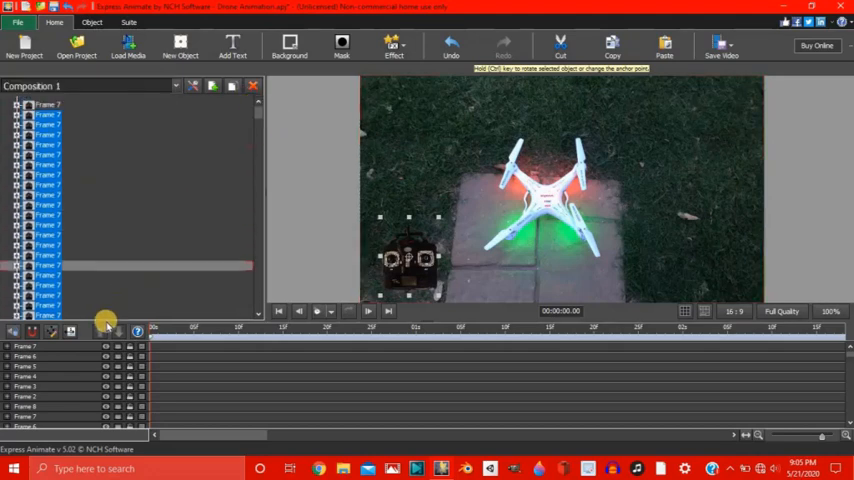
# - Select the top Frame 7 group in the object tree, expand it, then collapse it
pyautogui.click(47, 106)
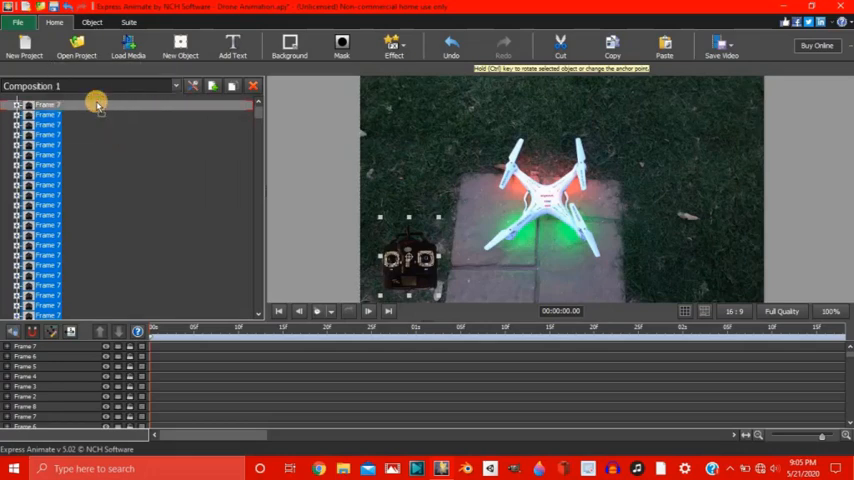
pyautogui.click(14, 105)
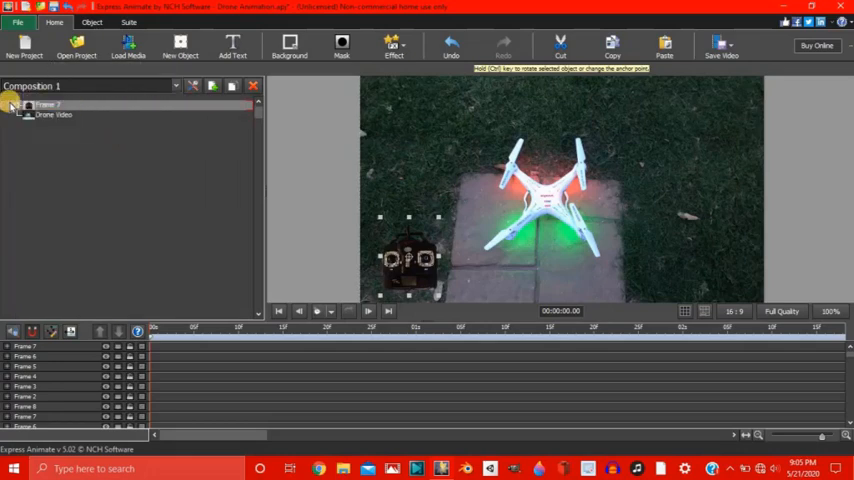
pyautogui.click(18, 105)
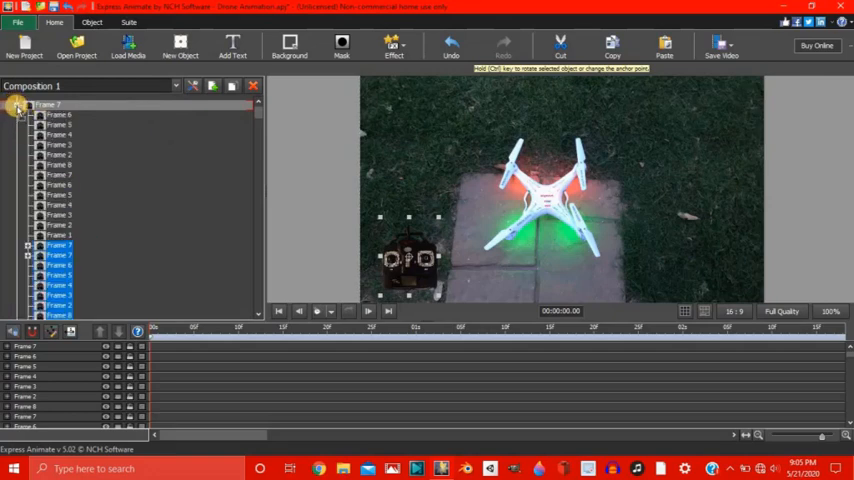
pyautogui.click(17, 105)
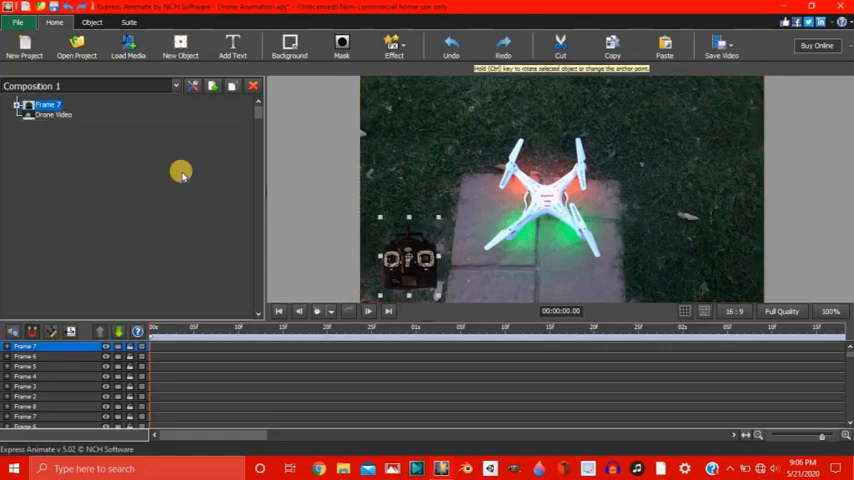
pyautogui.click(721, 47)
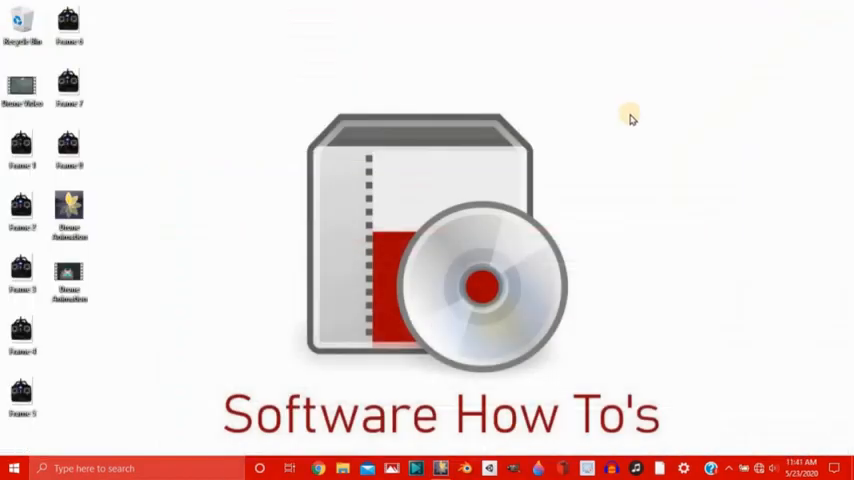
# - Open the exported Drone Animation video from the desktop in Movies & TV
pyautogui.click(68, 275)
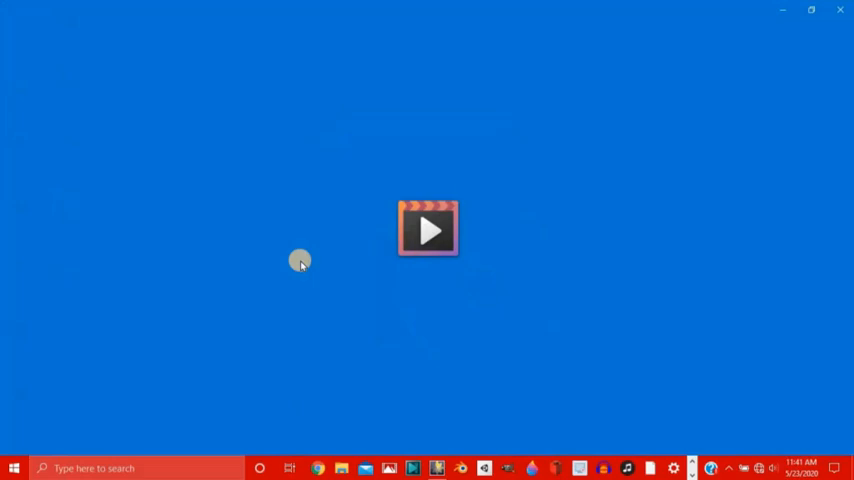
pyautogui.doubleClick(428, 229)
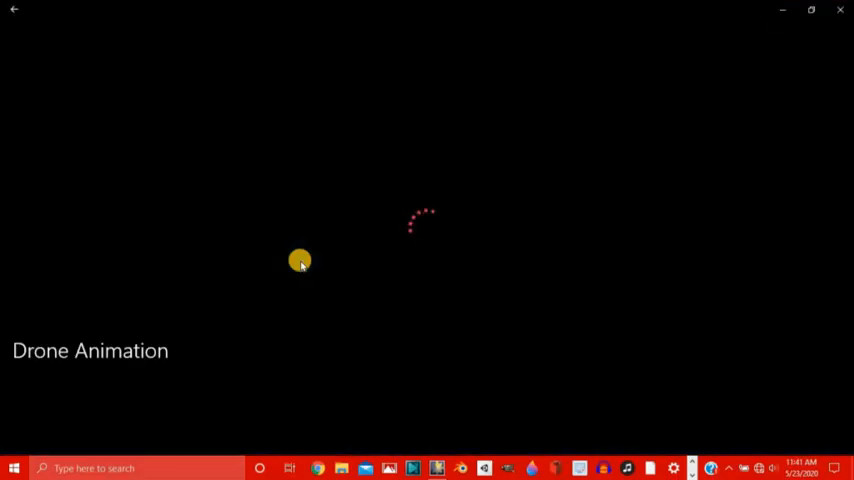